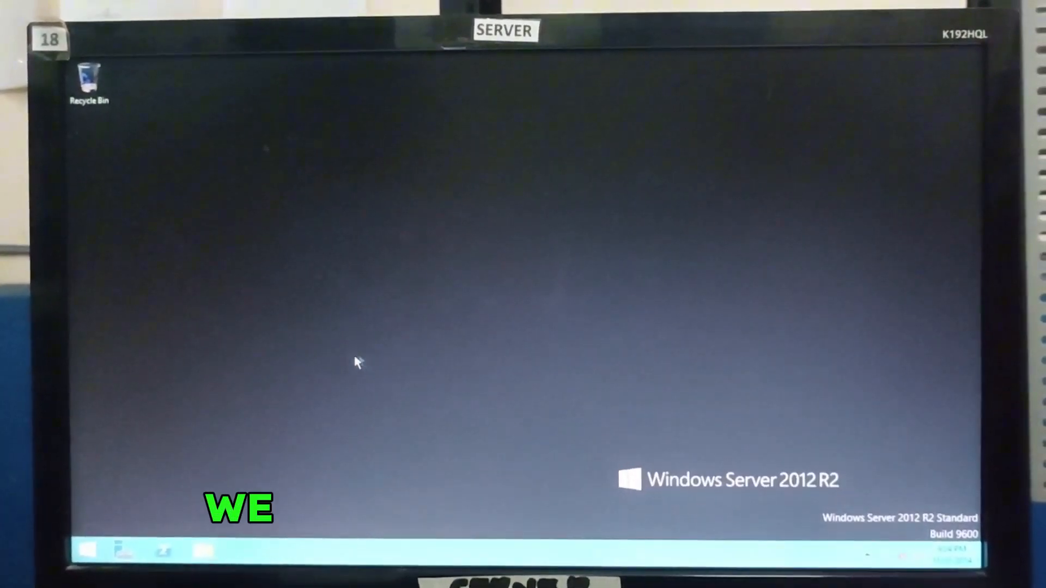
- Copy the APPLICATION DRIVERS AND ANTIVIRUS folder from DRIVE_K (E:) onto the desktop
click(118, 560)
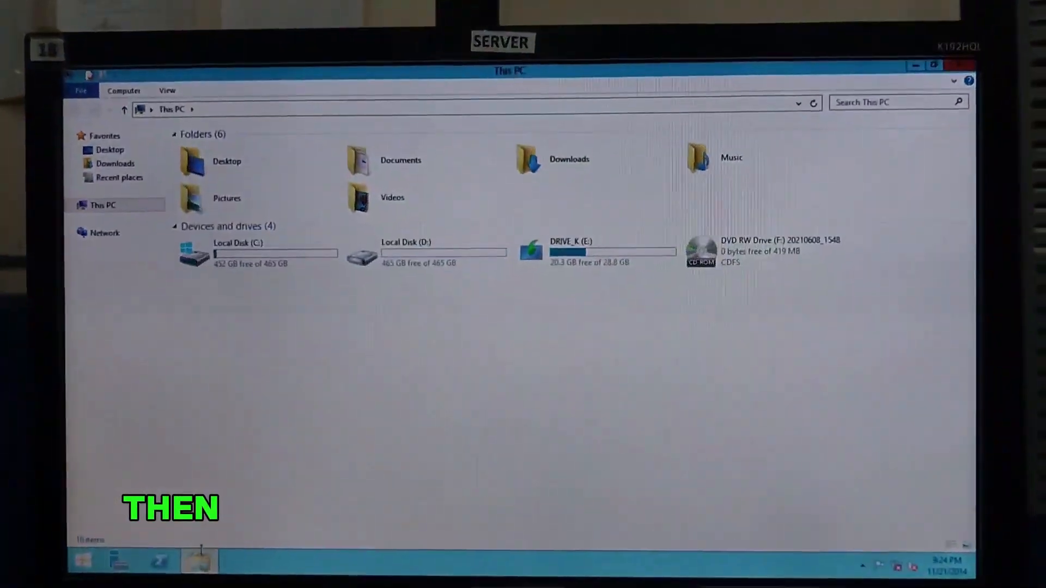
click(594, 247)
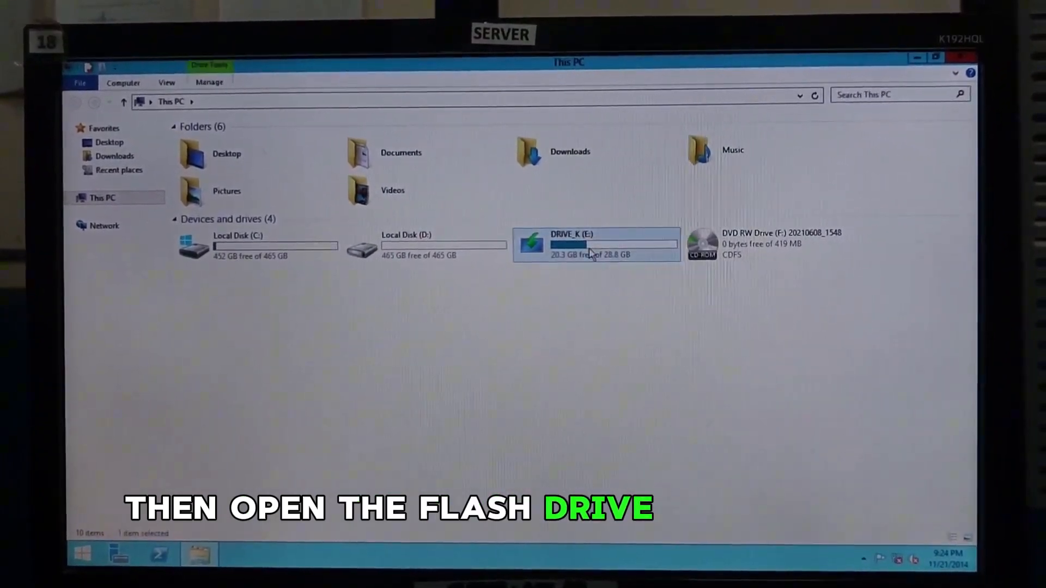
double_click(596, 244)
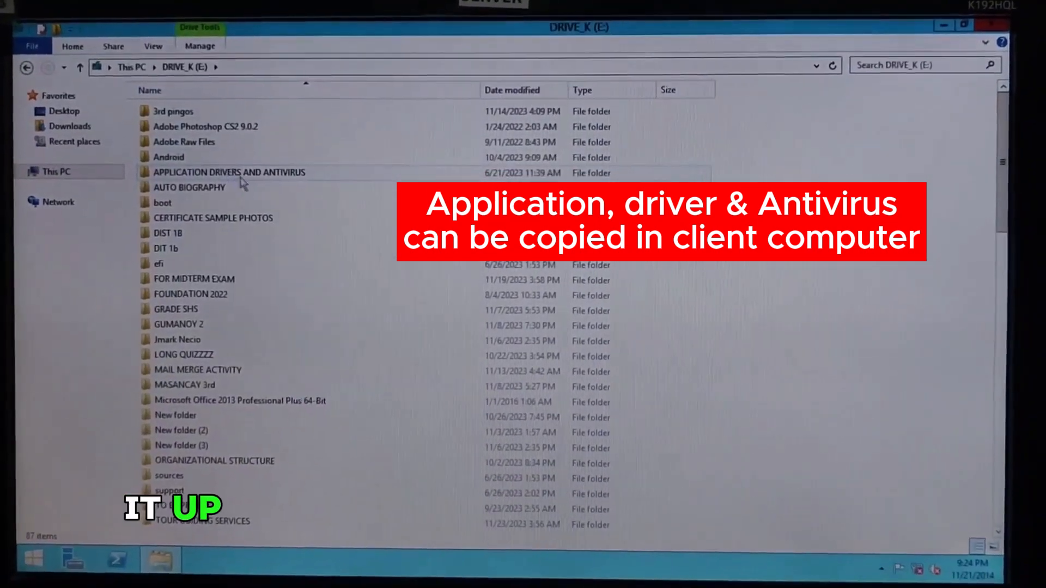
mouse_move(230, 172)
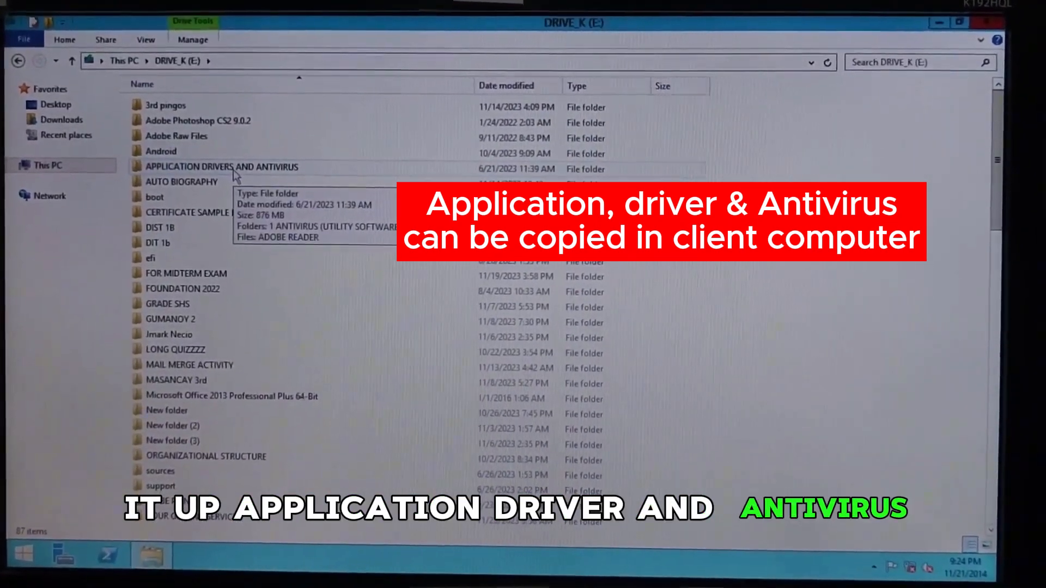
right_click(220, 167)
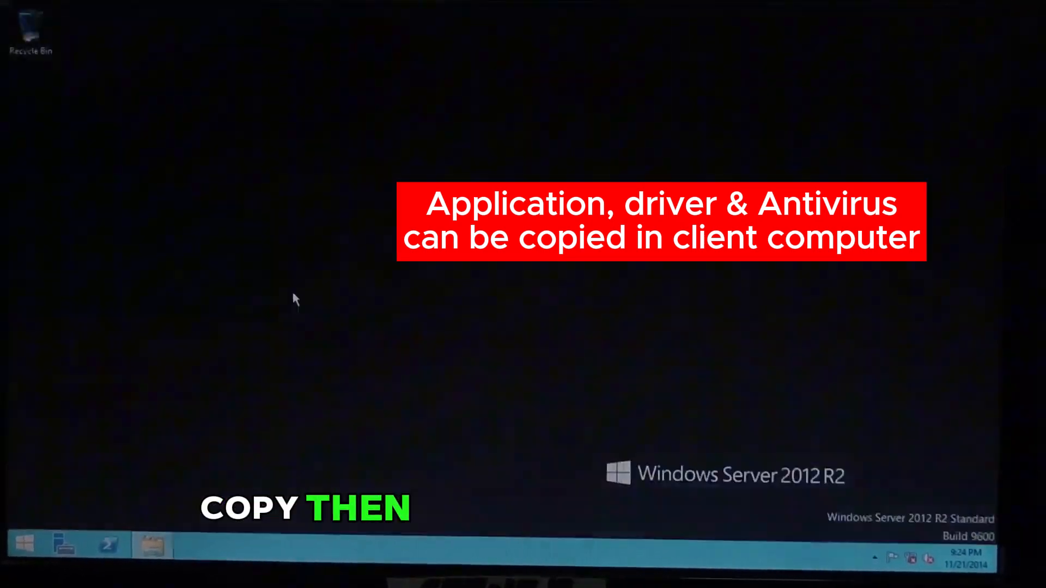
right_click(296, 300)
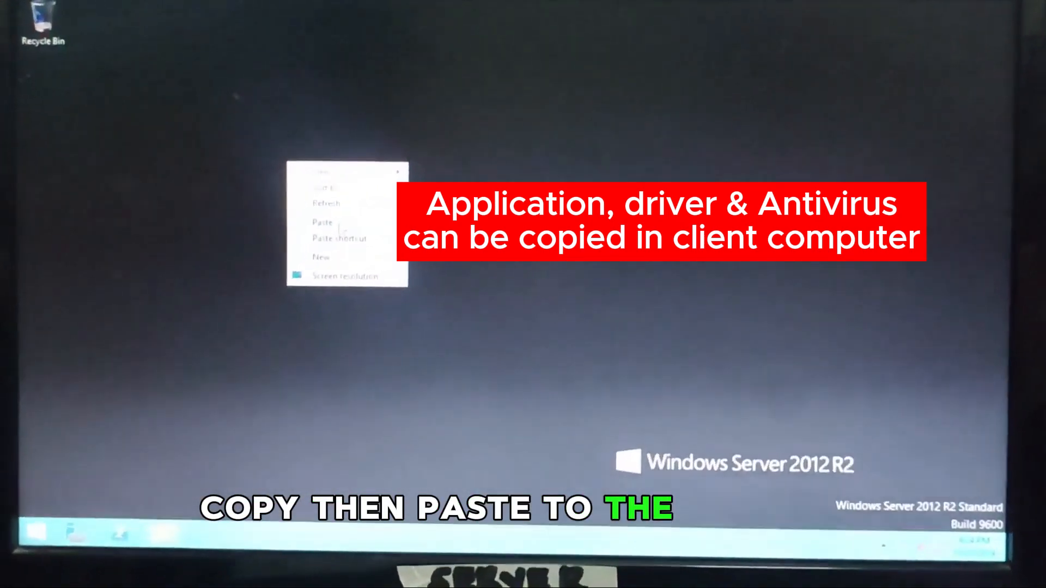
click(322, 223)
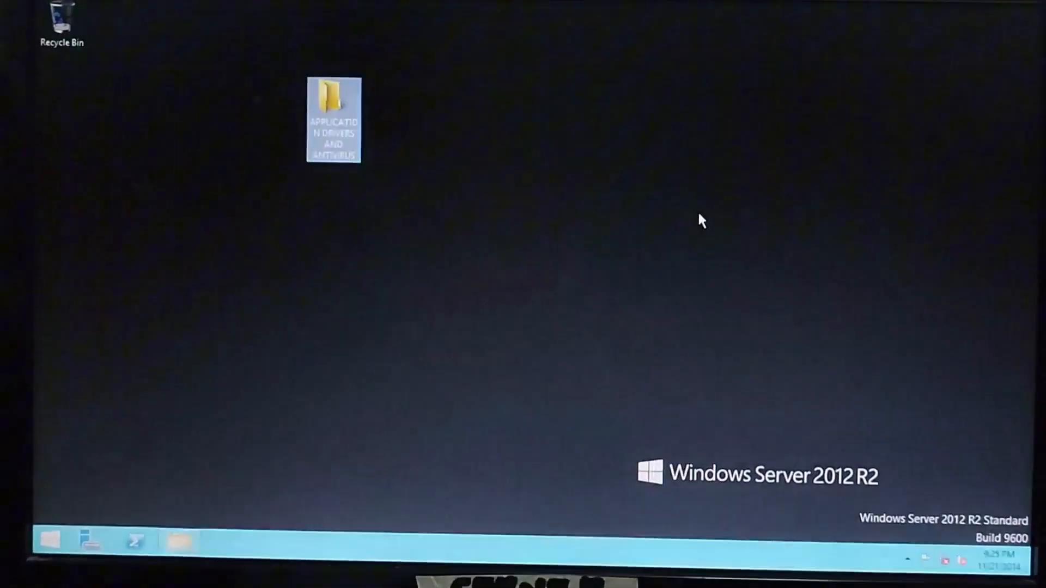
mouse_move(330, 119)
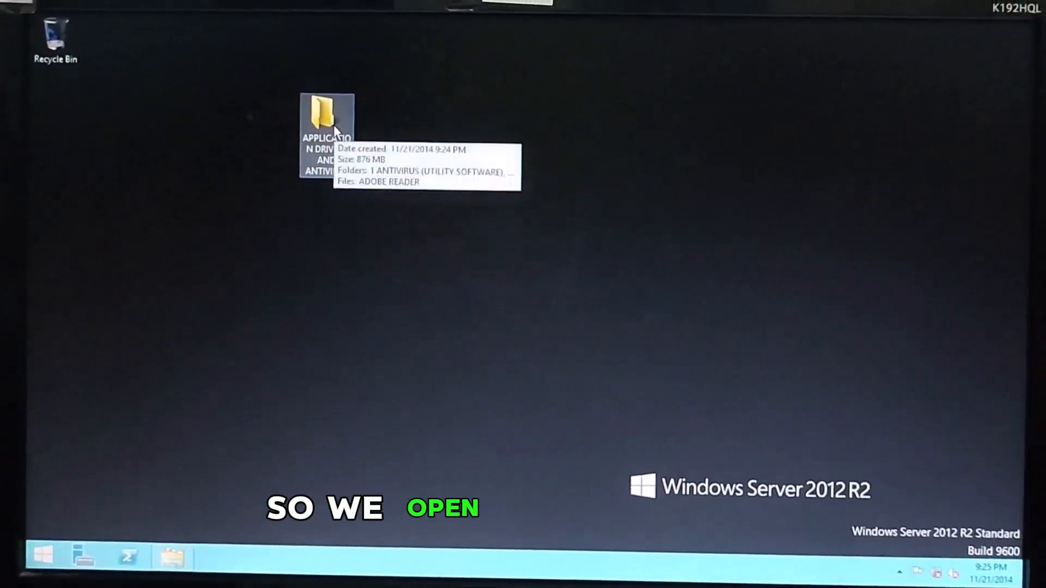
- Open the copied folder on the desktop and switch its view to Large icons
double_click(327, 117)
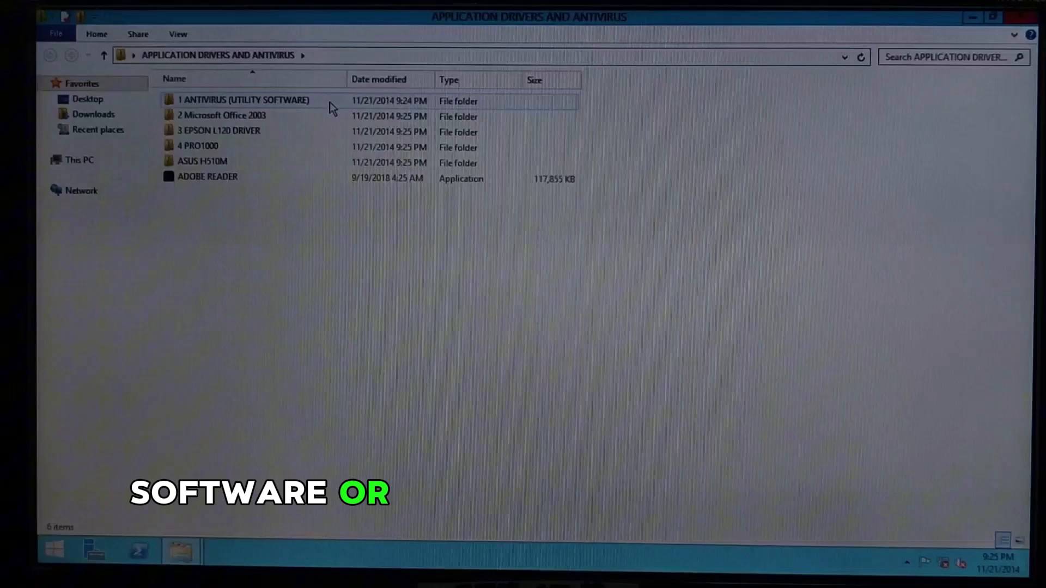
right_click(588, 301)
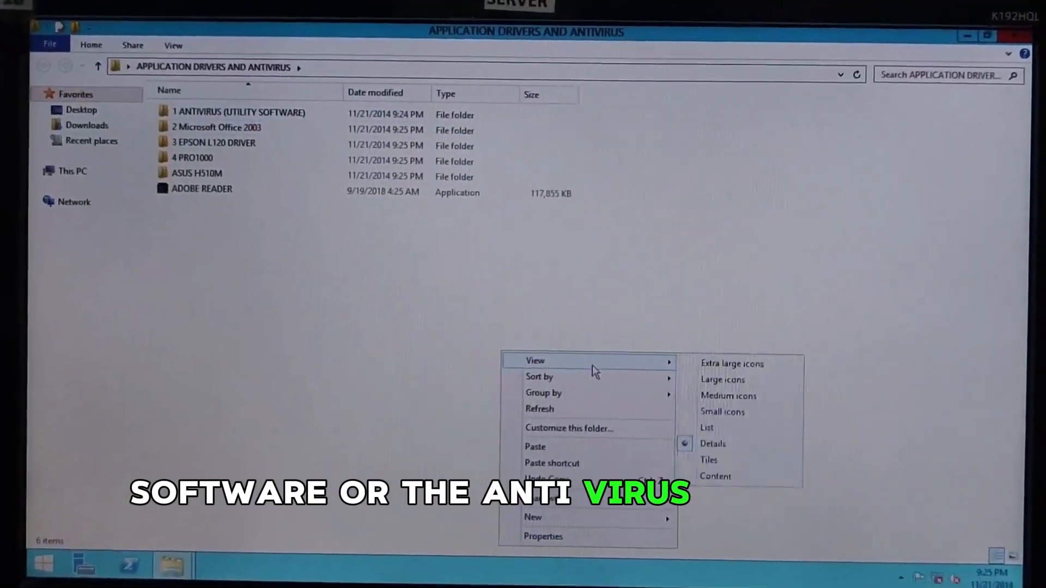
click(723, 380)
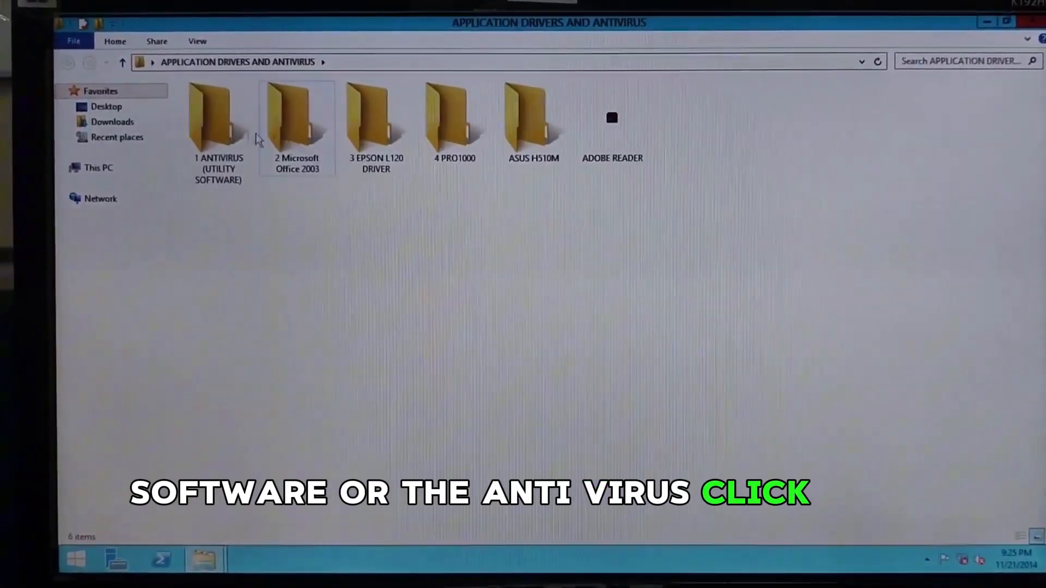
- Run the 360-total-security ANTIVIRUS installer from 1 ANTIVIRUS (UTILITY SOFTWARE)
double_click(218, 120)
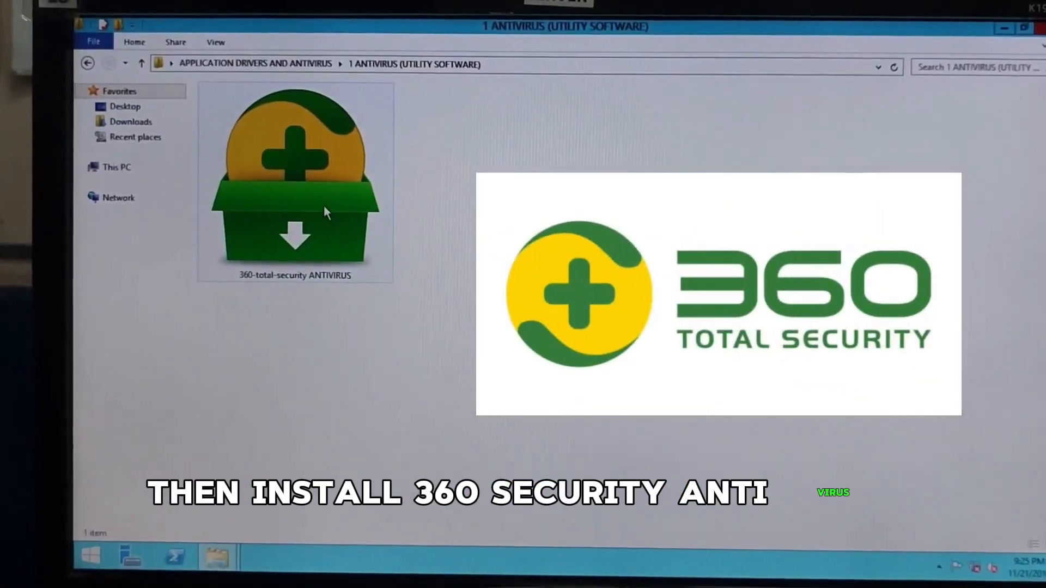
click(294, 184)
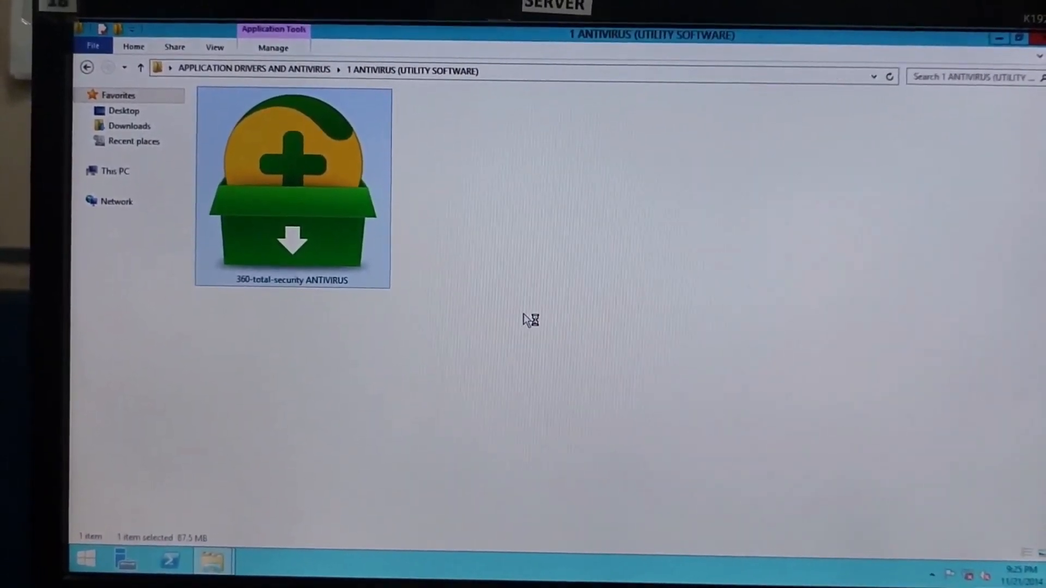
double_click(292, 187)
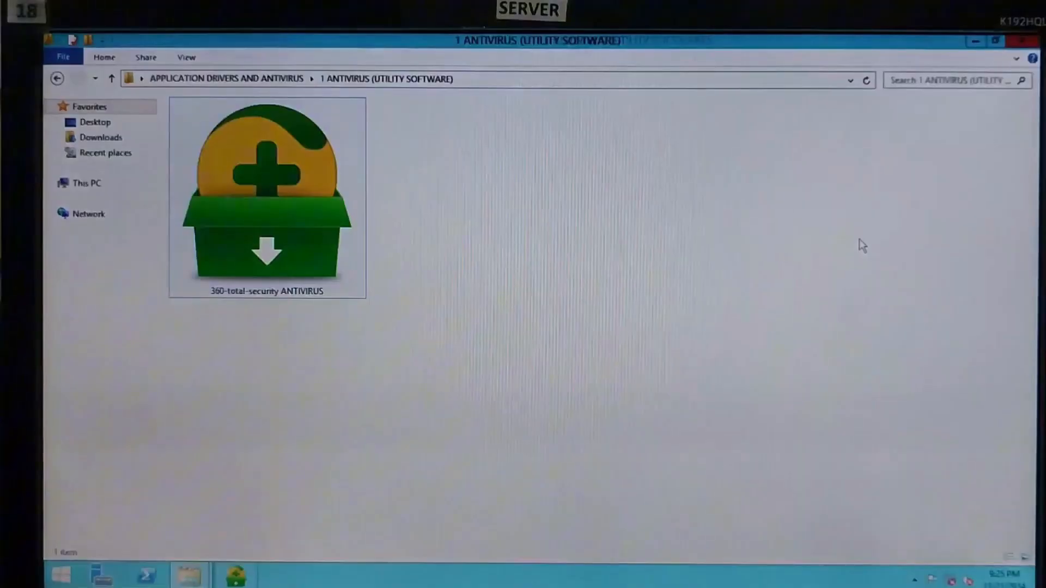
click(57, 78)
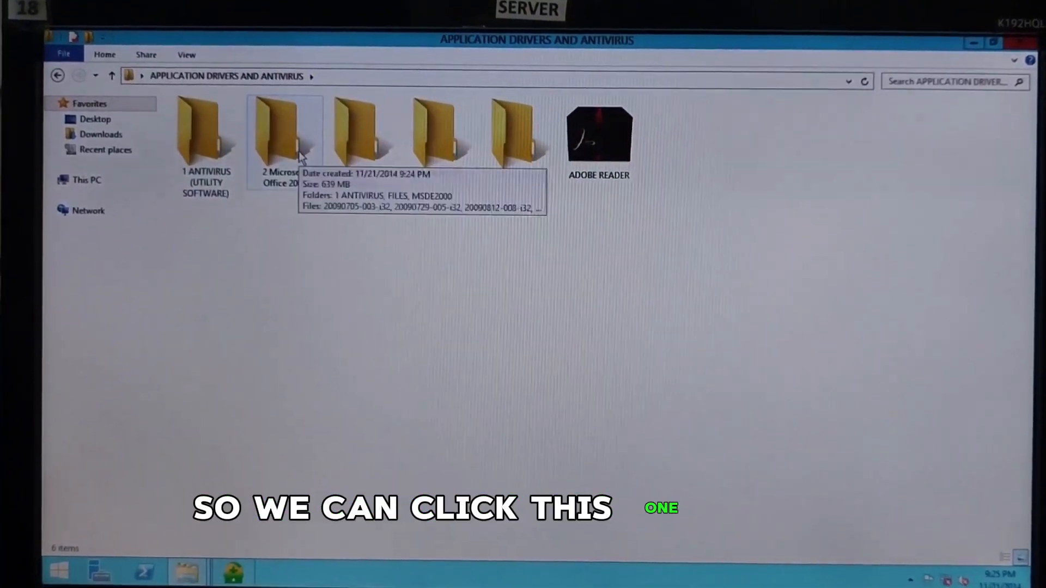
- Run SETUP from 2 Microsoft Office 2003, dismissing the 360 notice and the scan-close prompt
double_click(285, 130)
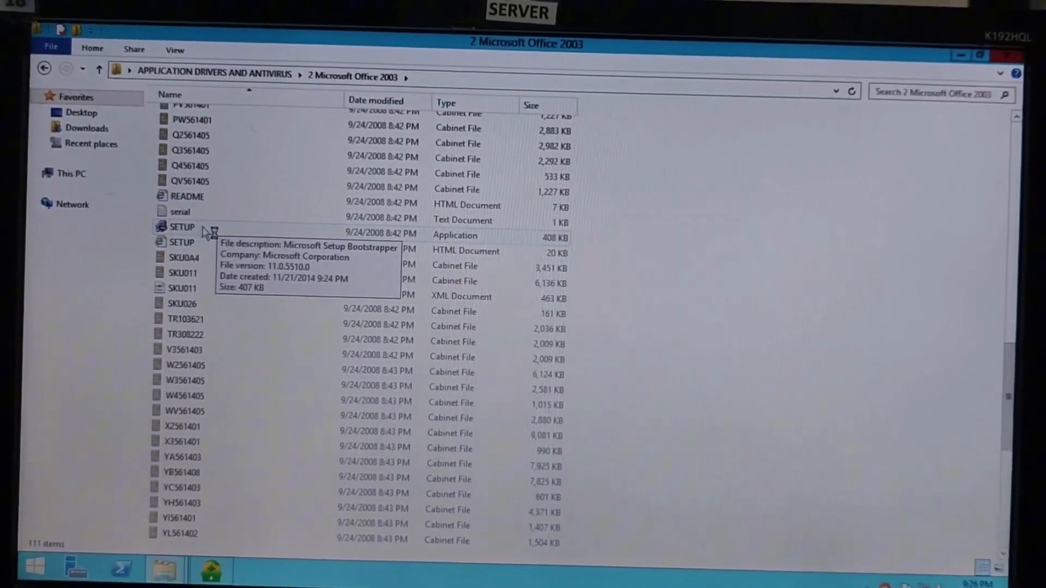
right_click(182, 226)
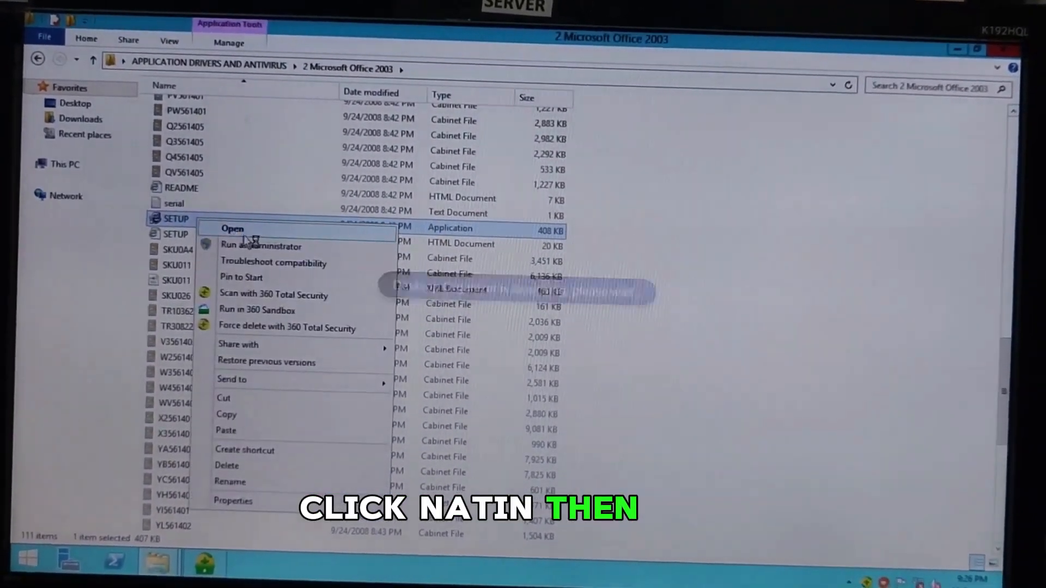
click(233, 228)
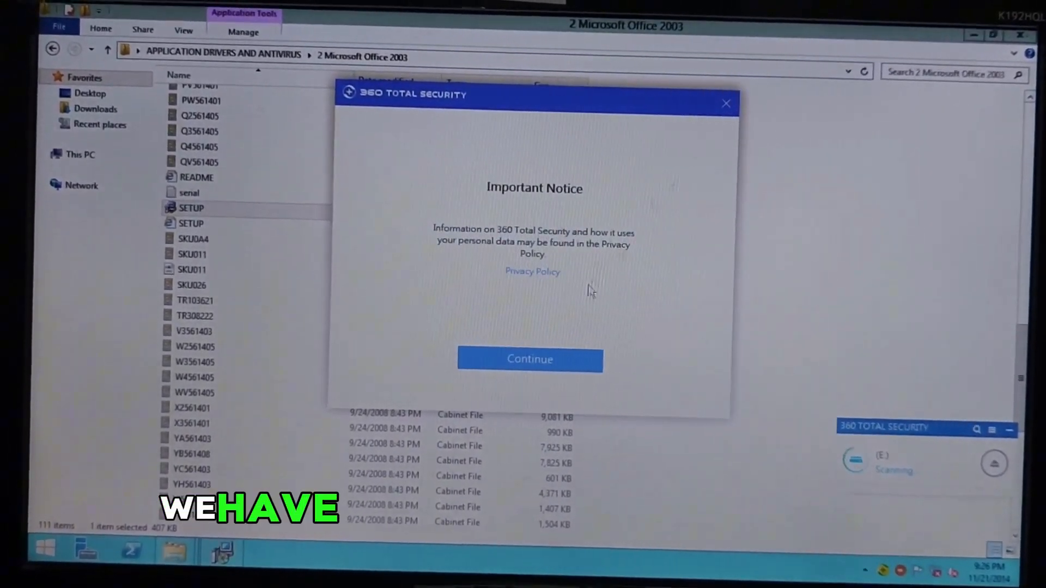
click(529, 359)
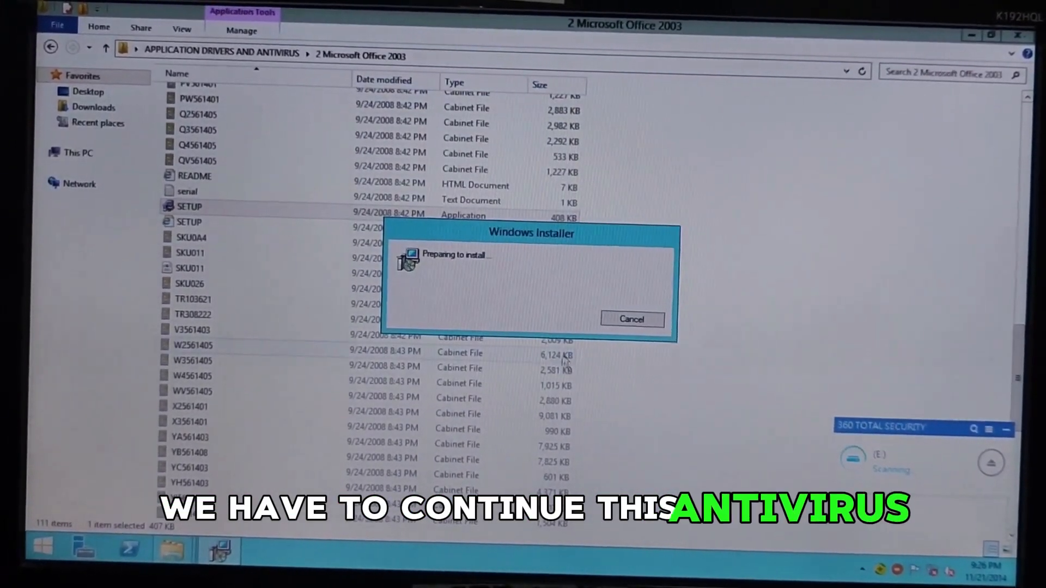
click(631, 319)
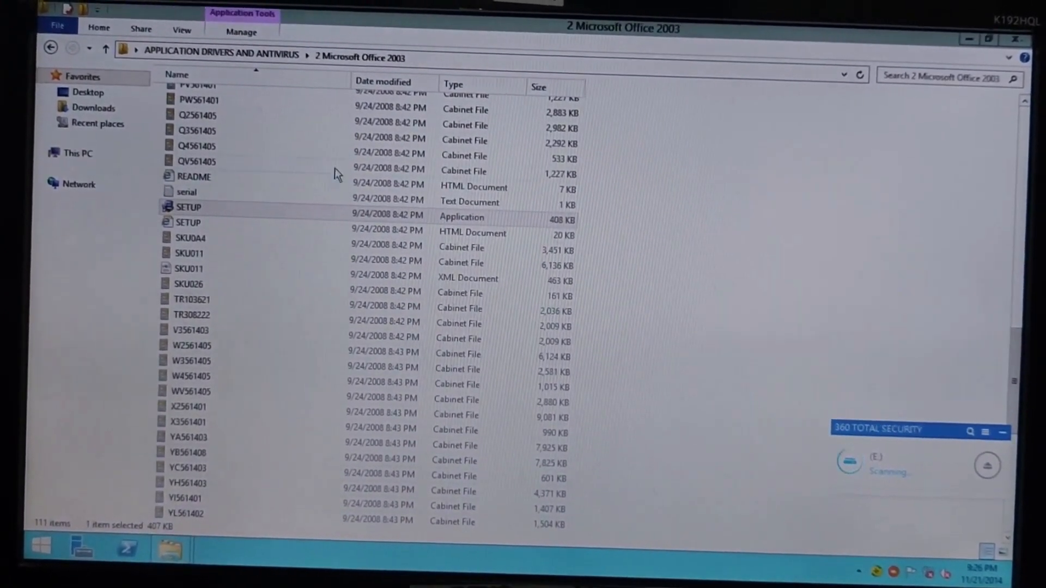
double_click(188, 217)
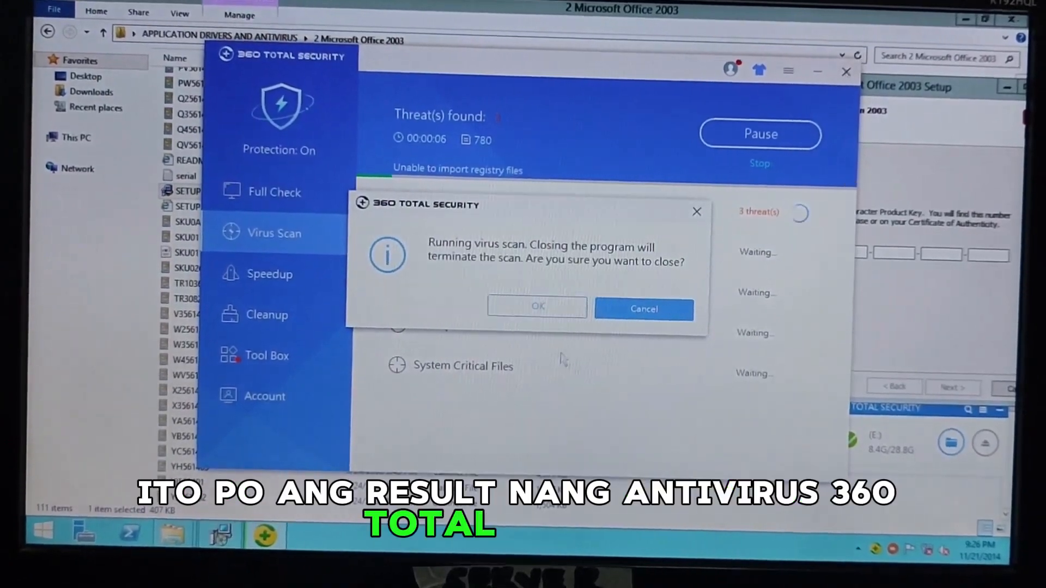
click(537, 307)
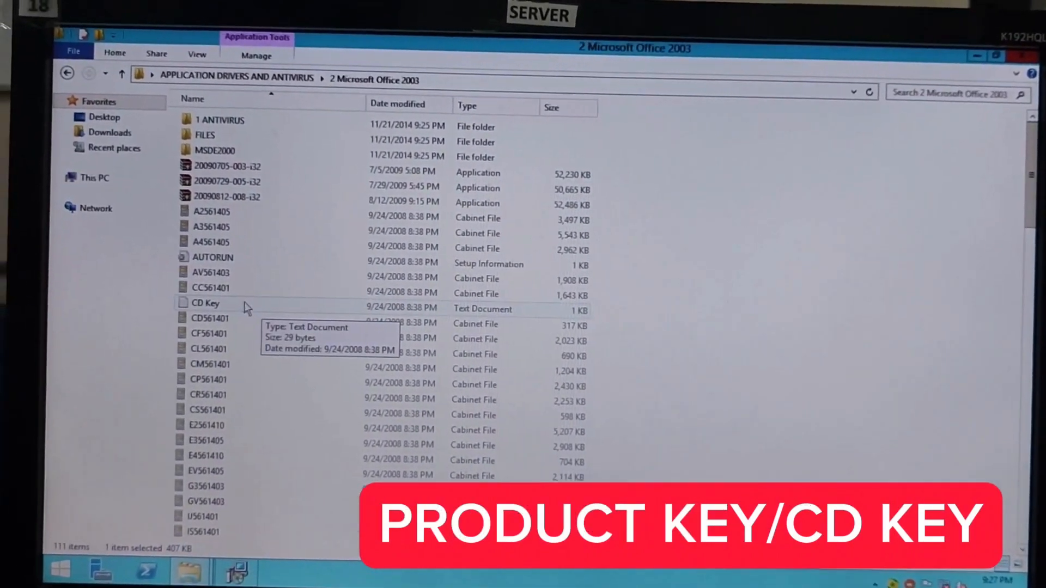
double_click(205, 303)
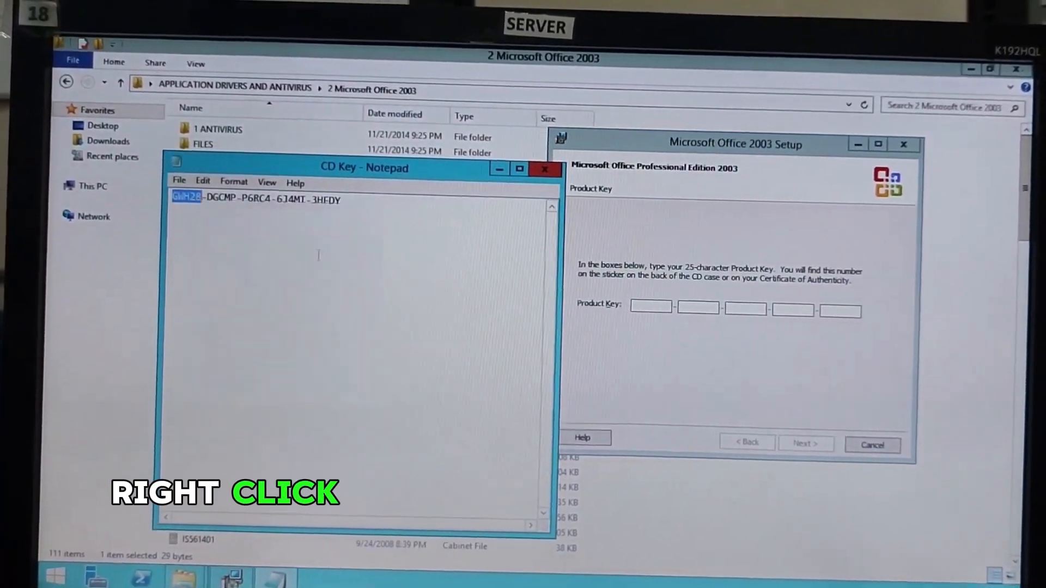
click(651, 310)
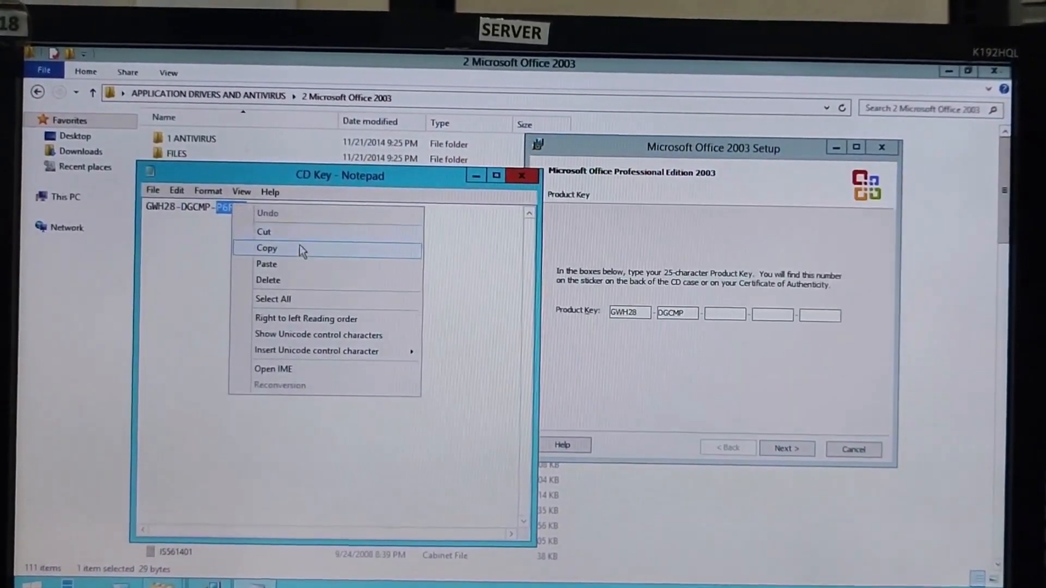
click(266, 247)
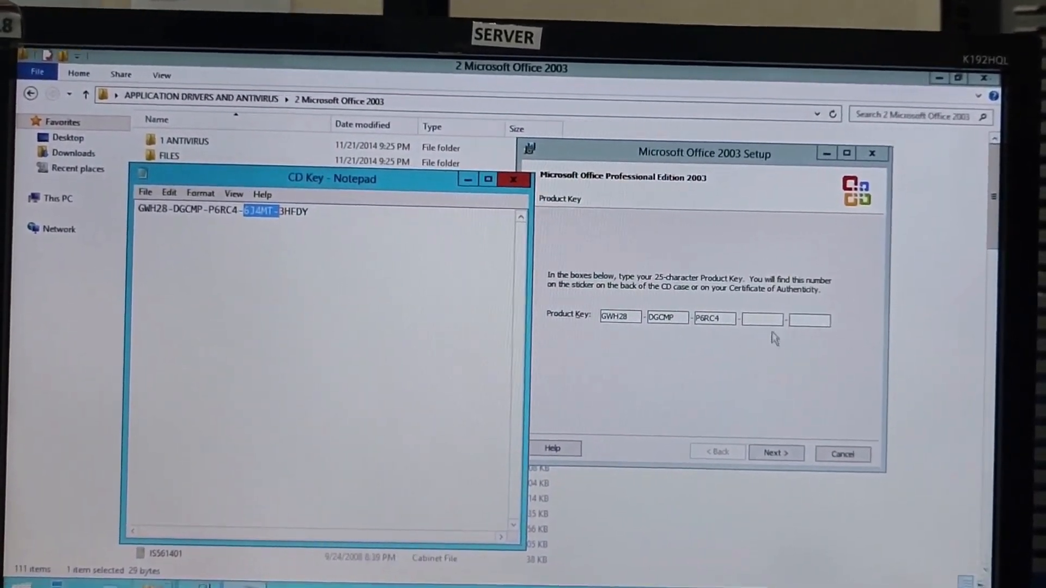
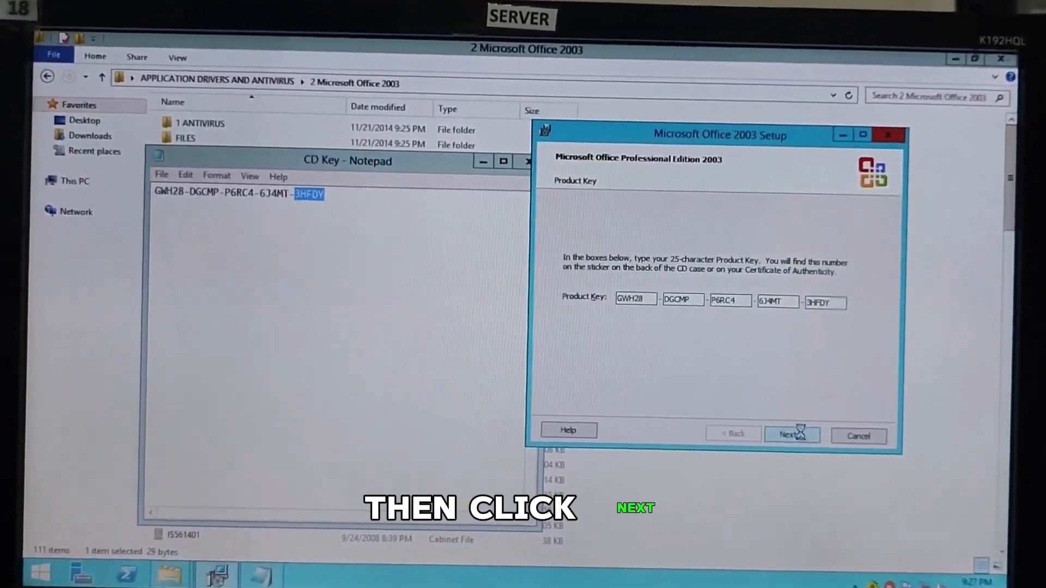
- Go past user information, accept the license terms and start installing Office
click(791, 435)
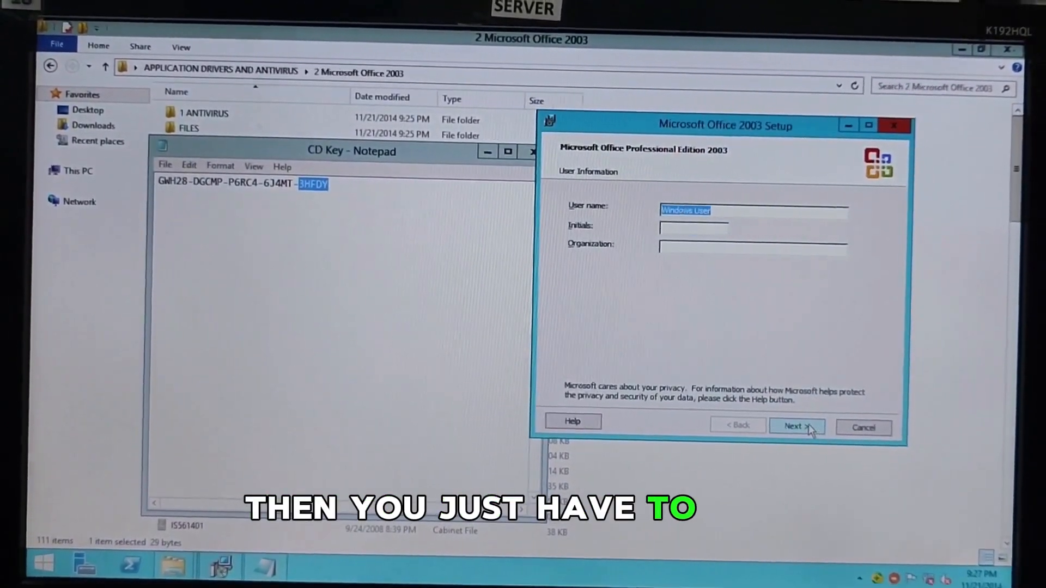
click(797, 427)
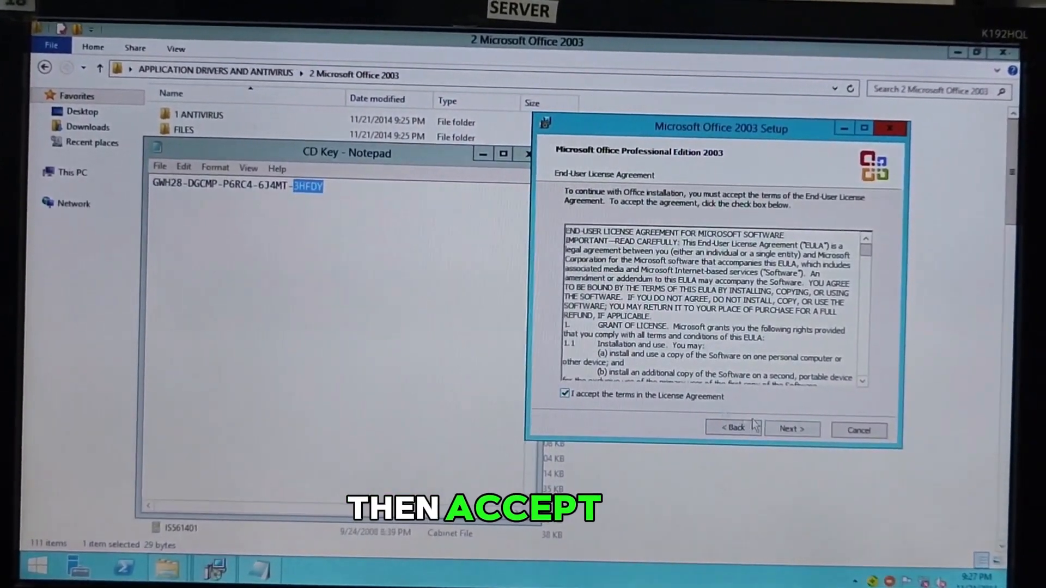
click(791, 429)
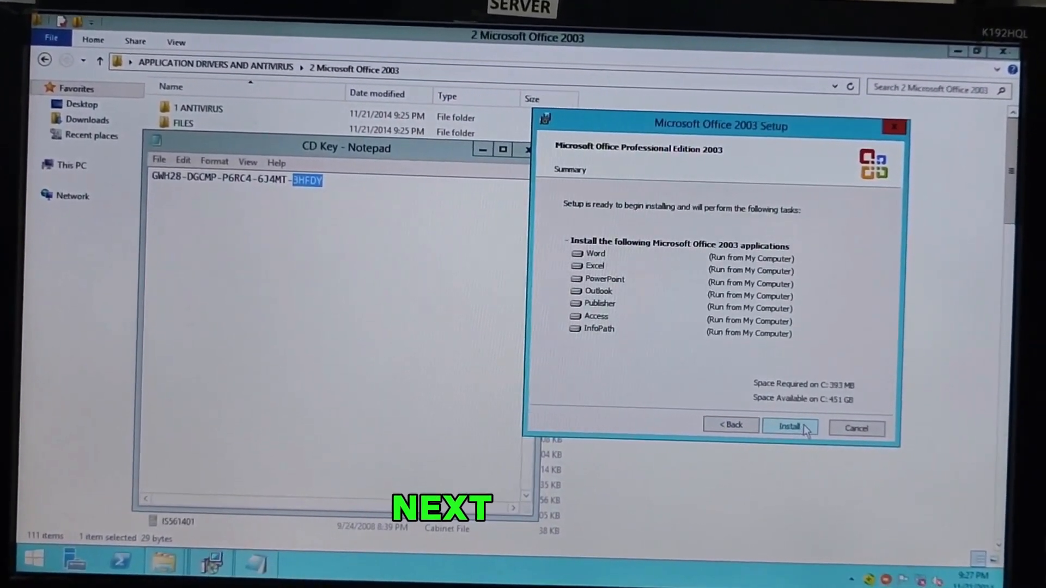
click(790, 428)
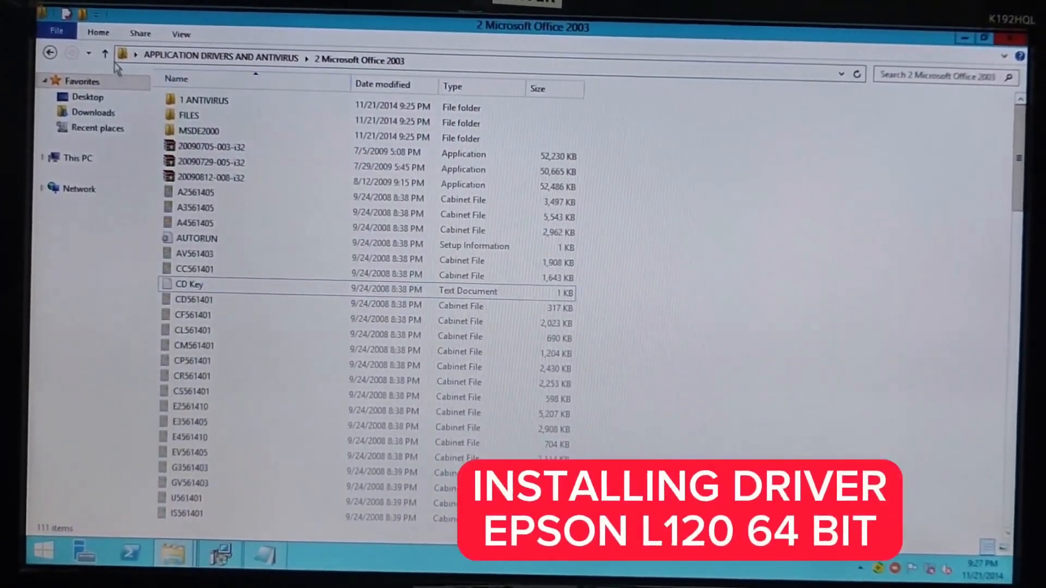
- Run the epson64bit for server package from 3 EPSON L120 DRIVER with English language
click(50, 54)
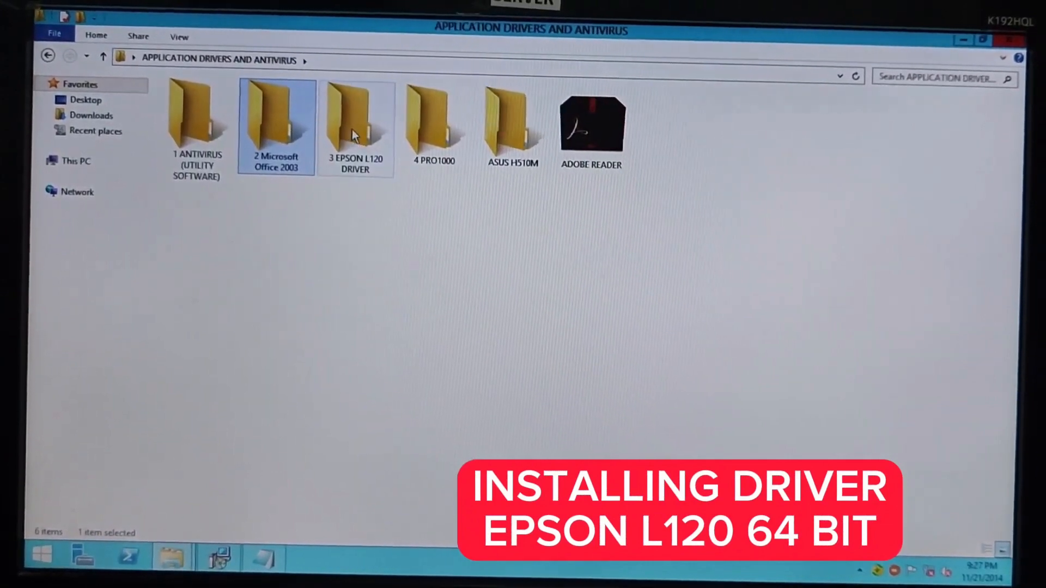
double_click(355, 123)
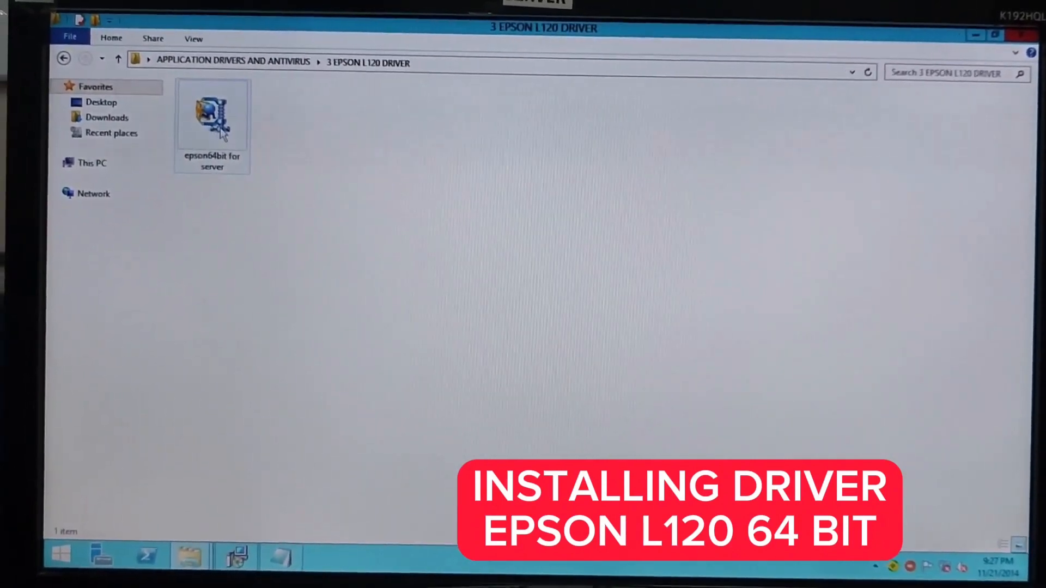
click(212, 117)
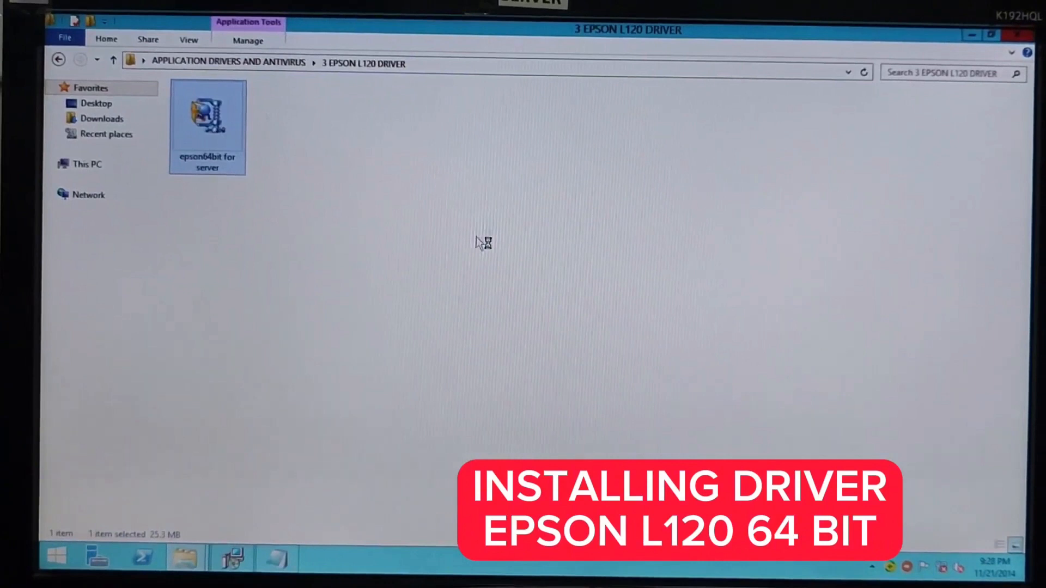
double_click(208, 117)
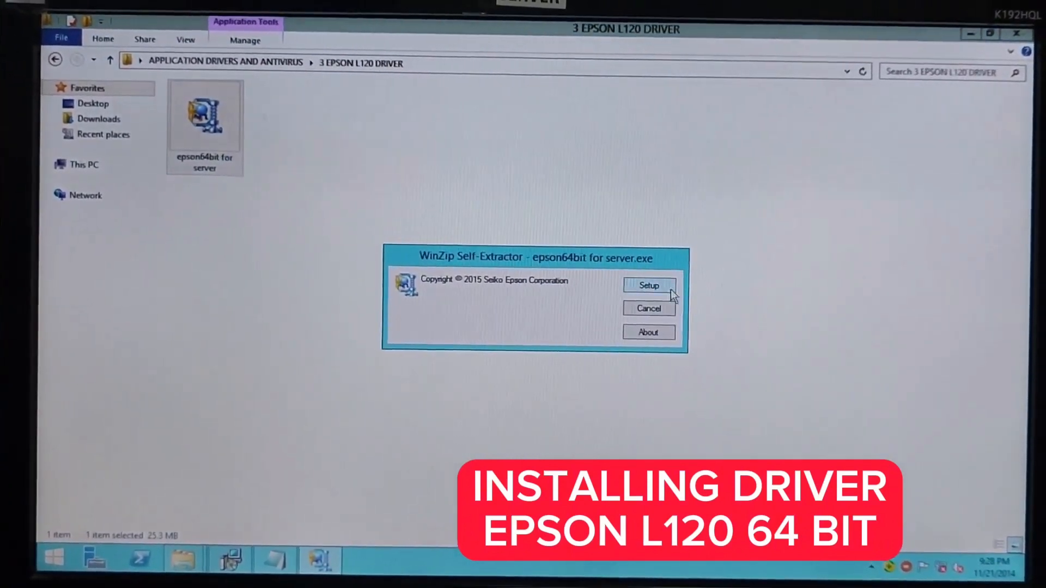
click(647, 285)
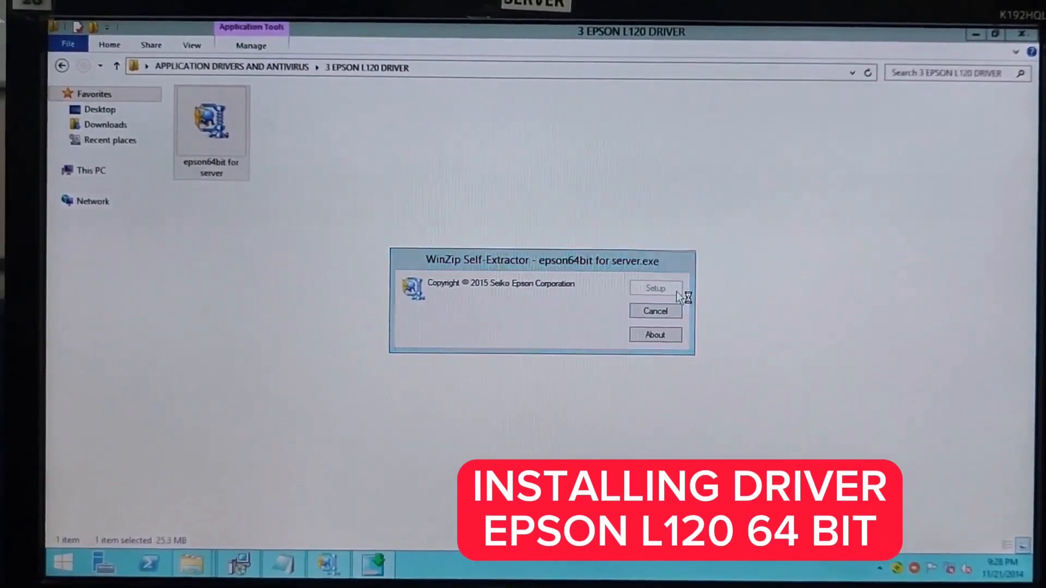
click(654, 288)
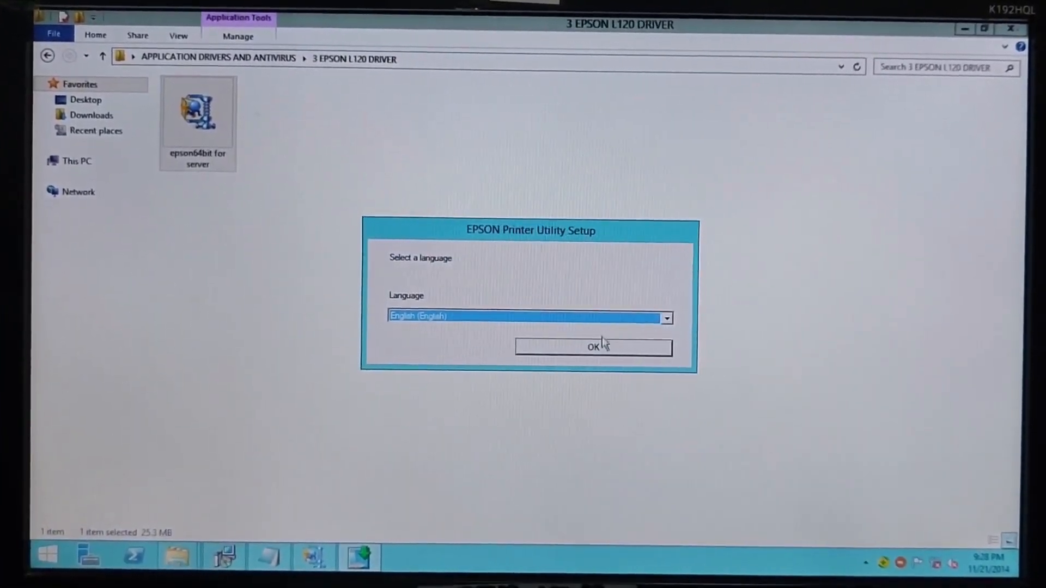
click(594, 347)
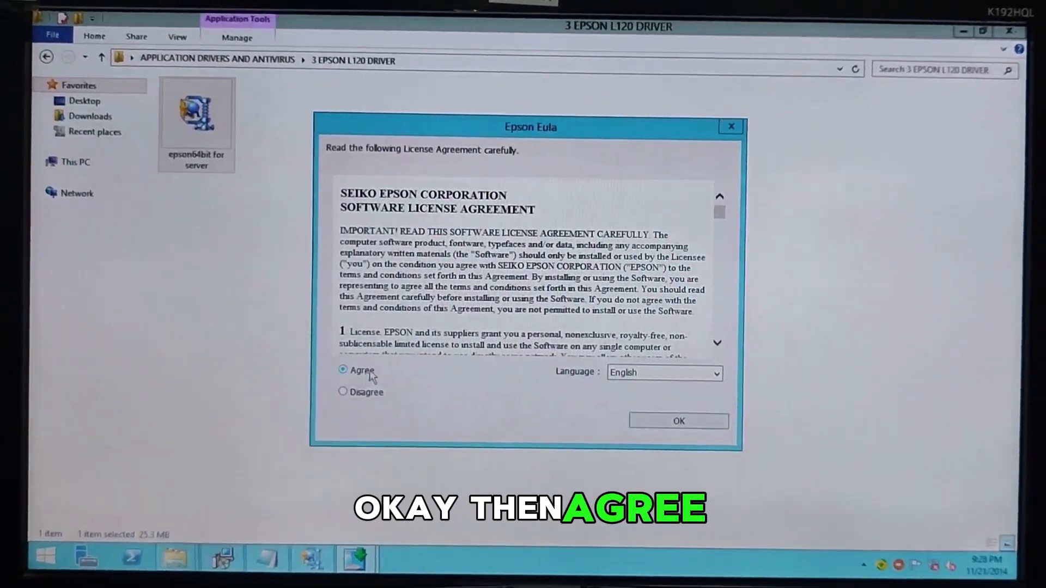
- Agree to the Epson license, install the device software and skip the printer search
click(678, 422)
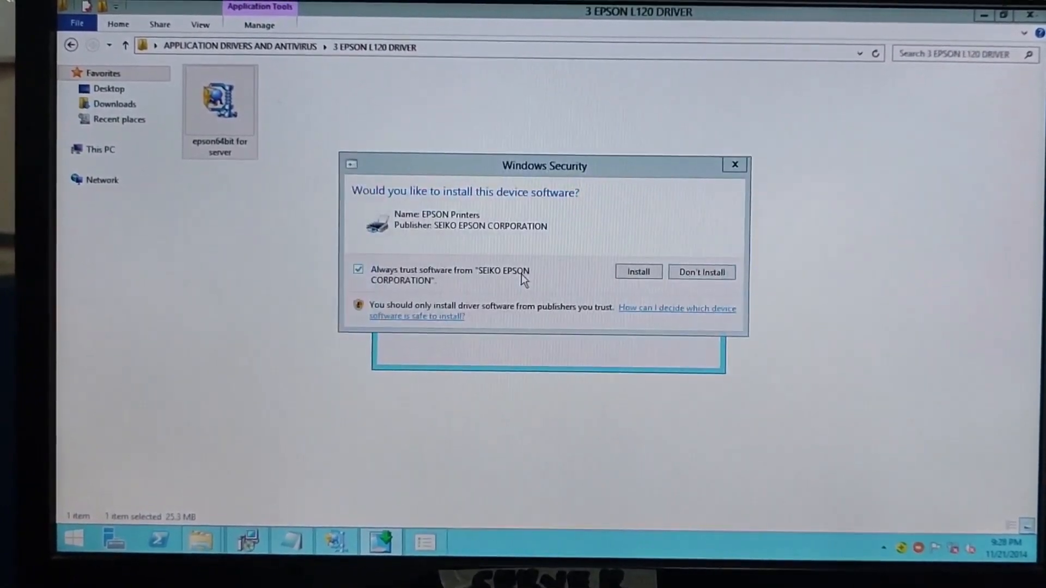
click(637, 273)
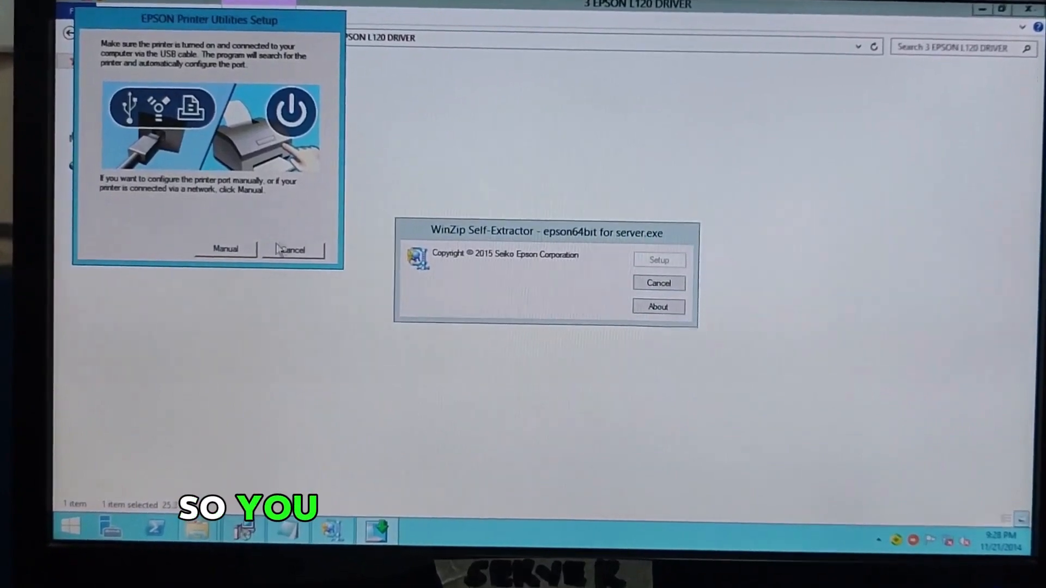
click(225, 248)
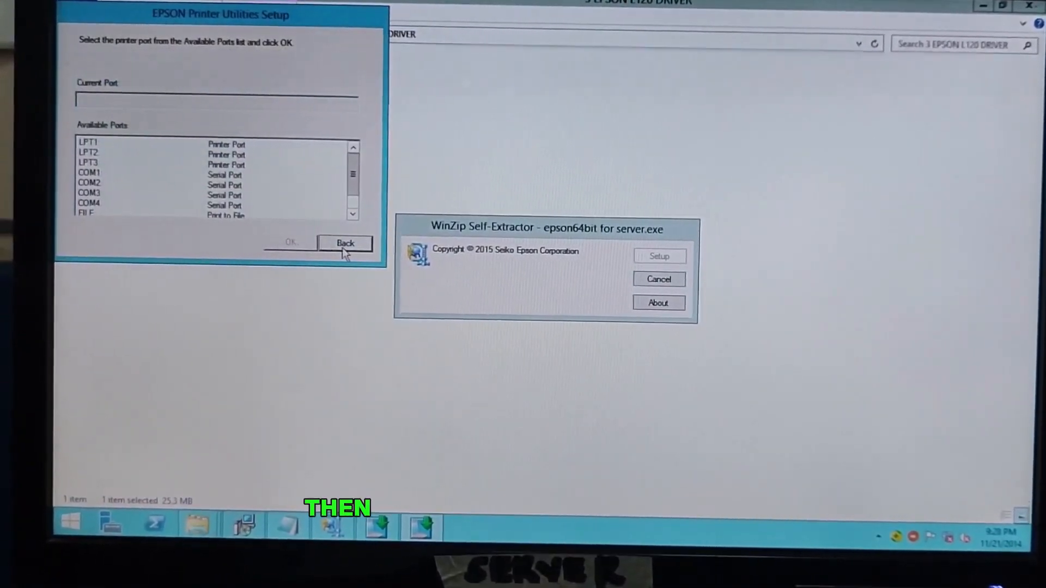
click(345, 243)
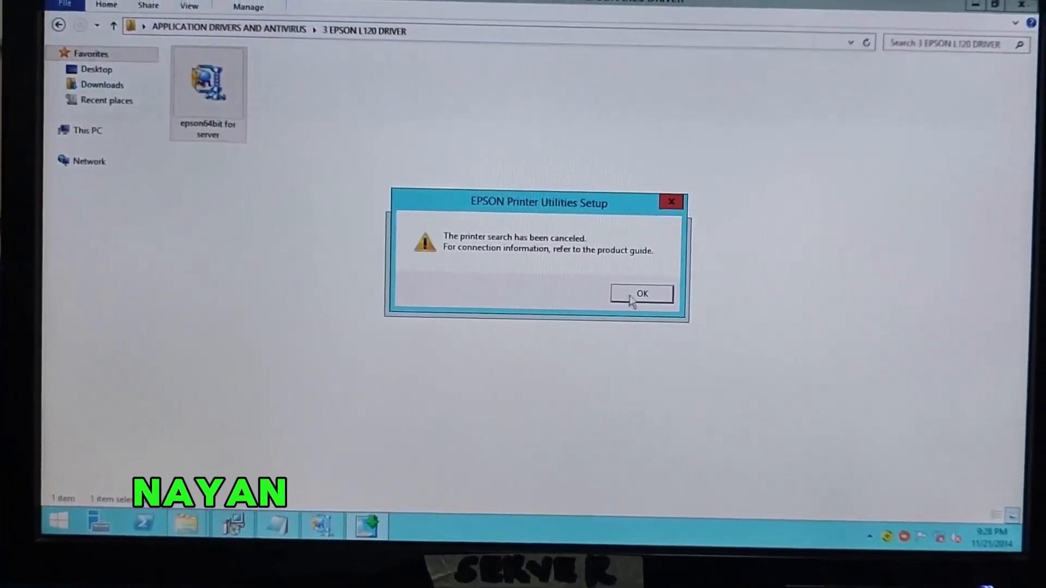
click(641, 294)
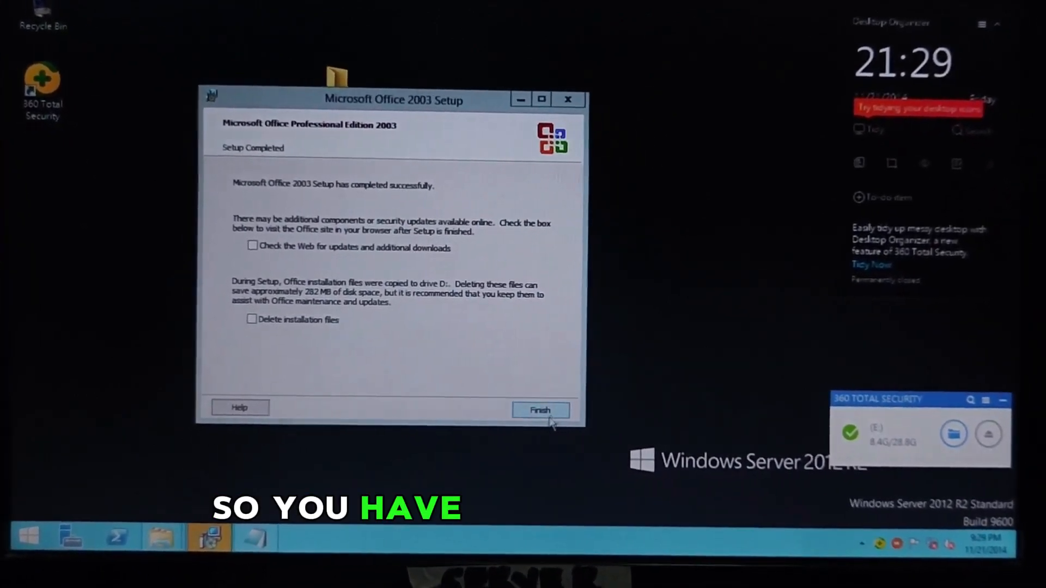
- Click Finish on the Office 2003 Setup Completed page
click(540, 410)
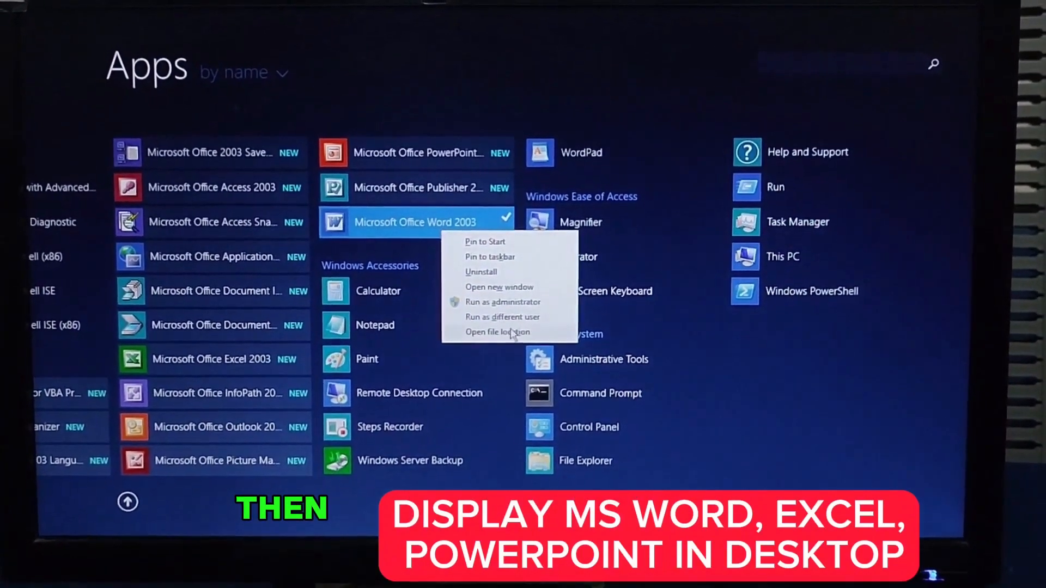
- Open the file location of the Microsoft Office Word 2003 app
click(497, 332)
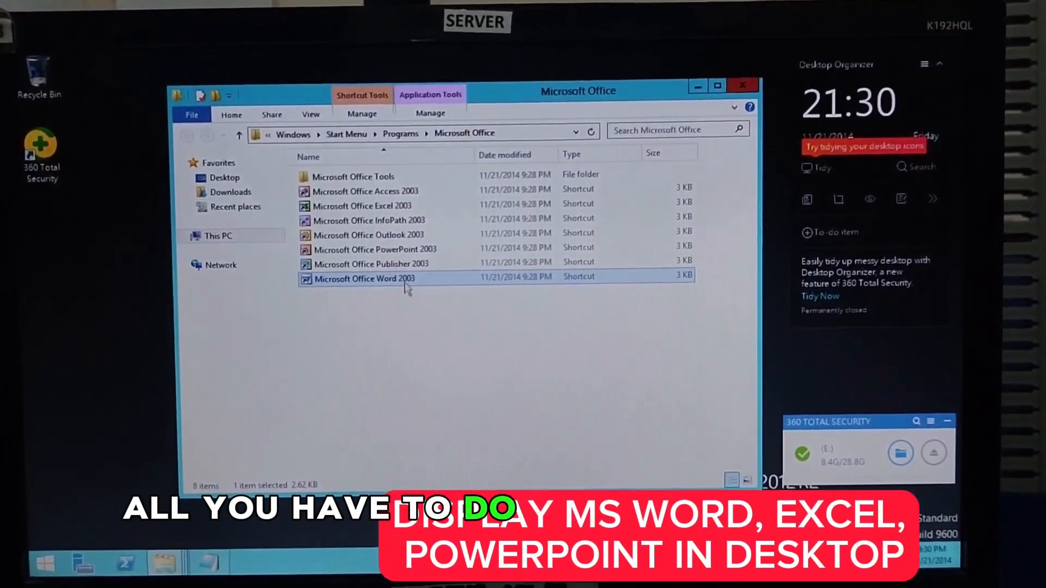
- Drag the Word, Excel and PowerPoint 2003 shortcuts to the desktop and close Explorer
click(363, 279)
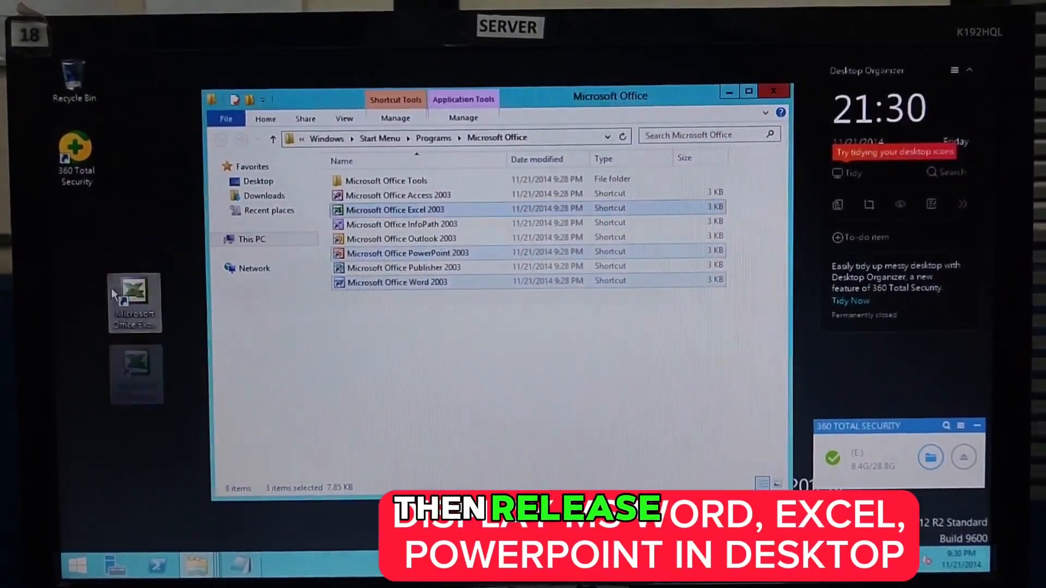
click(774, 91)
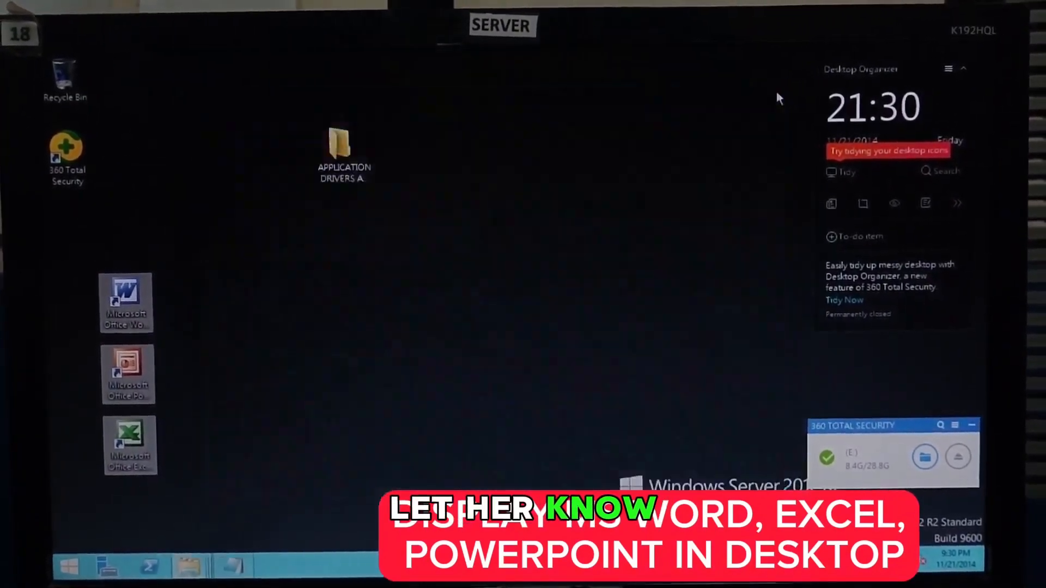